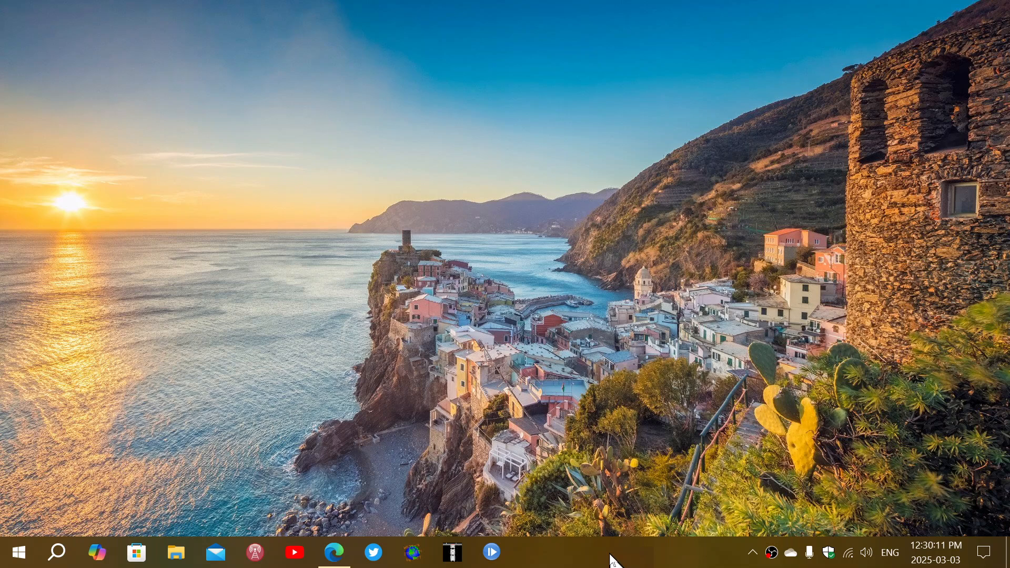
pyautogui.moveTo(643, 496)
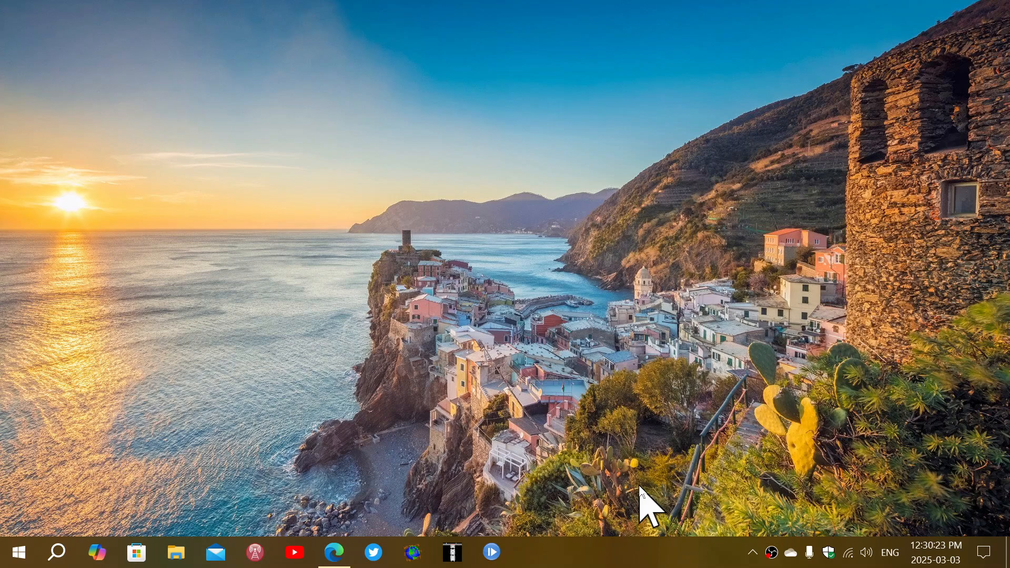
pyautogui.moveTo(32, 538)
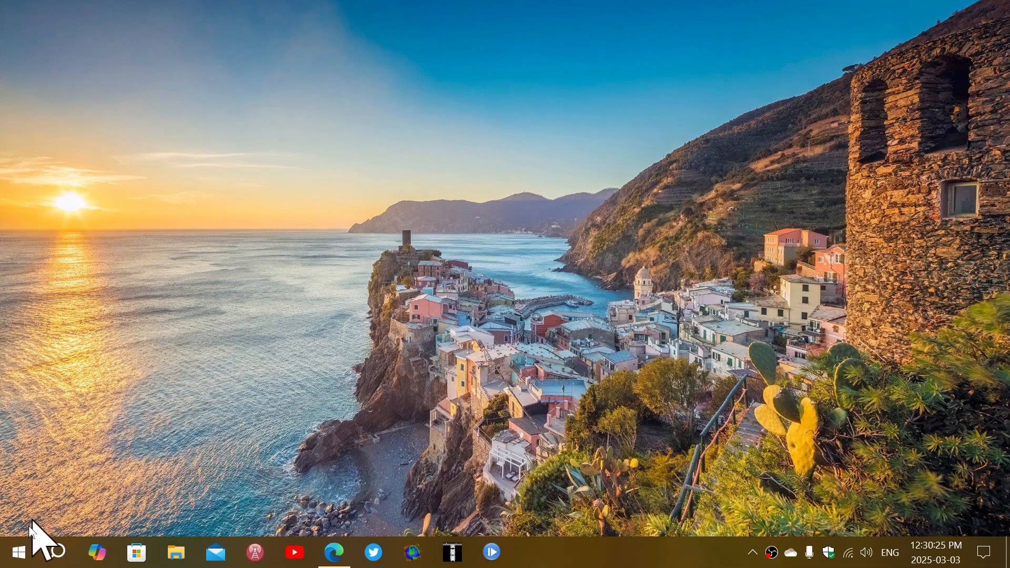
# - Launch the Windows Settings app from the Start button
pyautogui.click(18, 551)
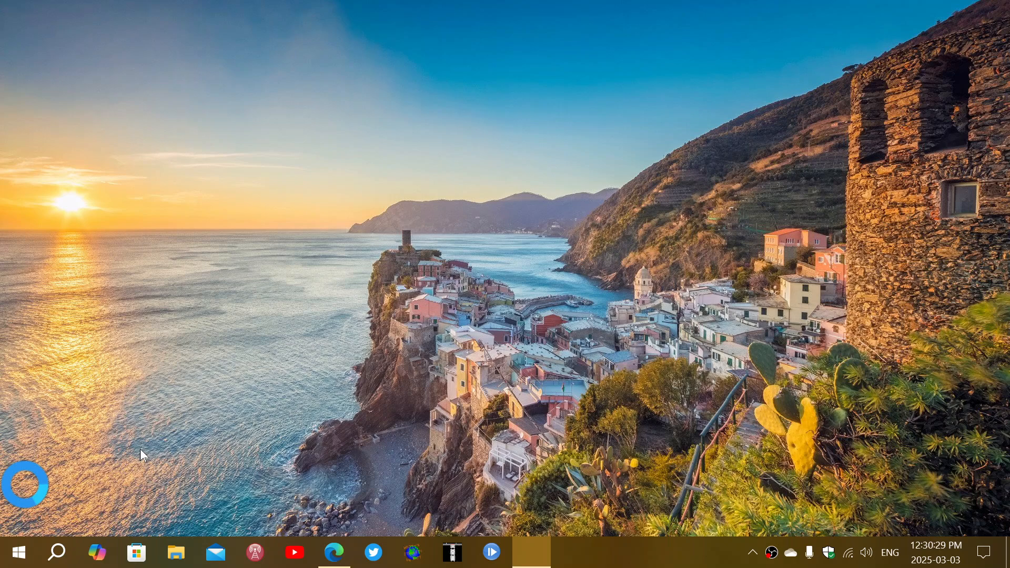
# - Go to Update & Security to see Windows Update reporting the PC is up to date
pyautogui.click(530, 551)
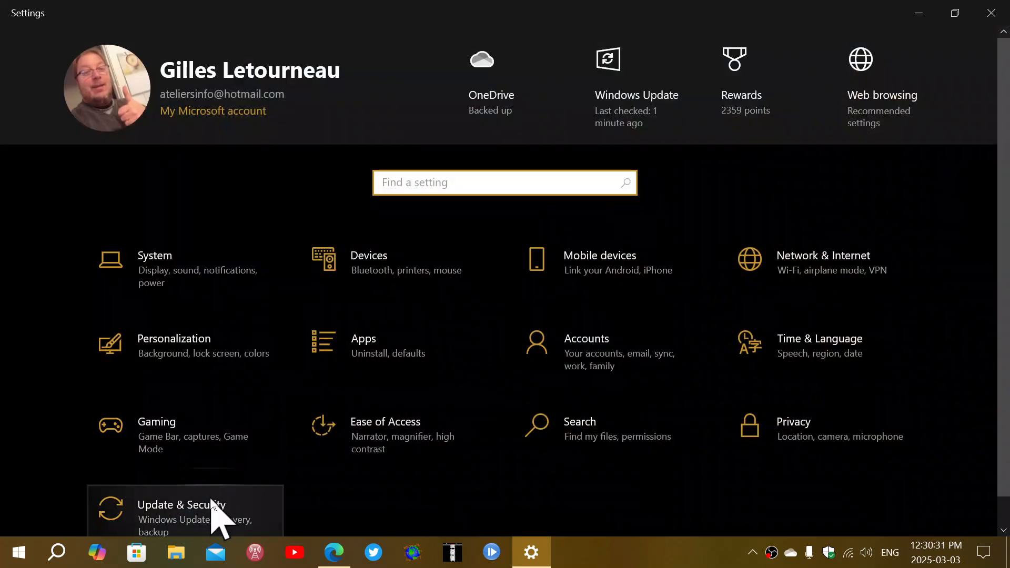
pyautogui.click(180, 505)
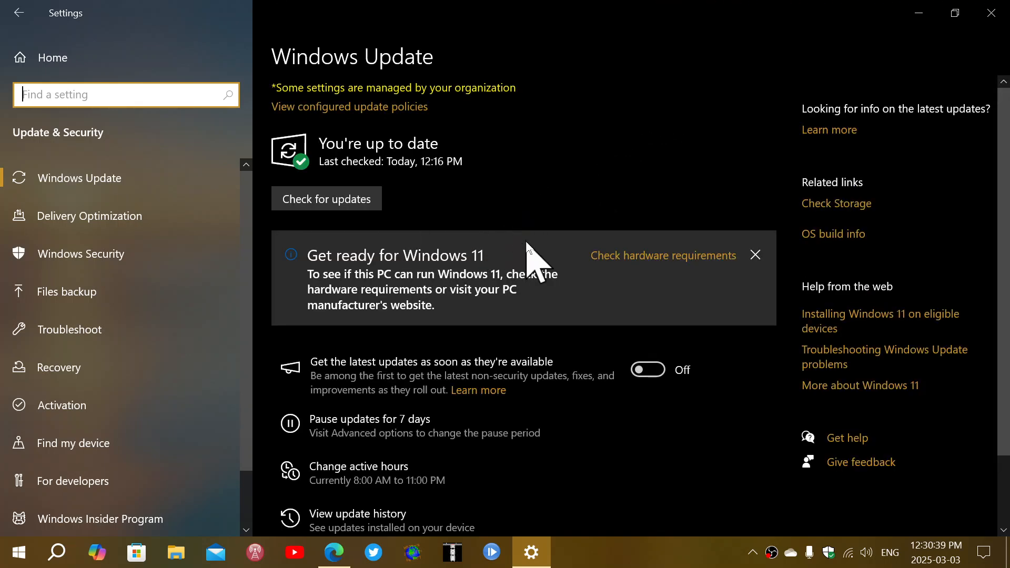
pyautogui.moveTo(922, 37)
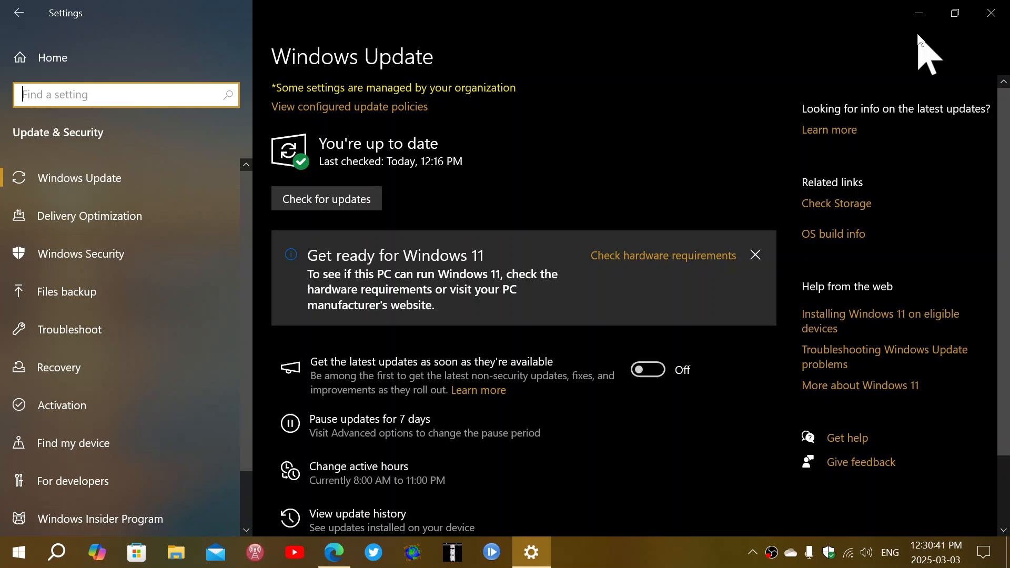
pyautogui.moveTo(598, 194)
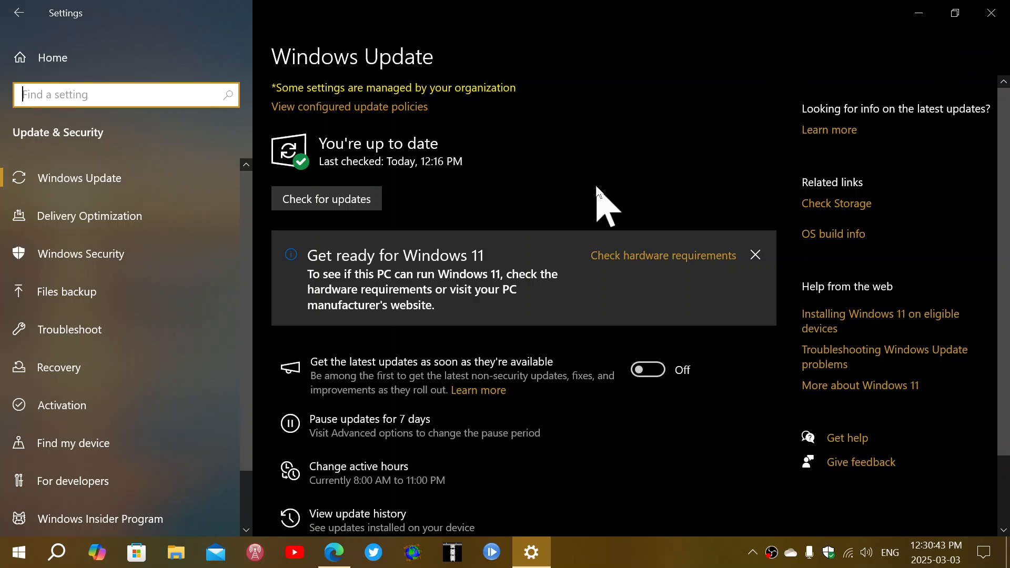
pyautogui.moveTo(956, 52)
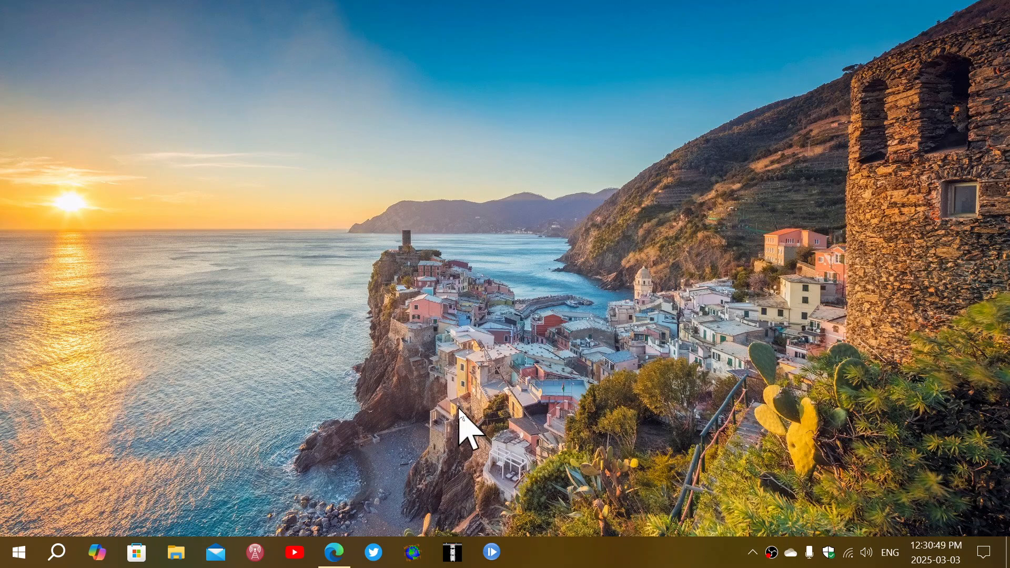
pyautogui.moveTo(357, 544)
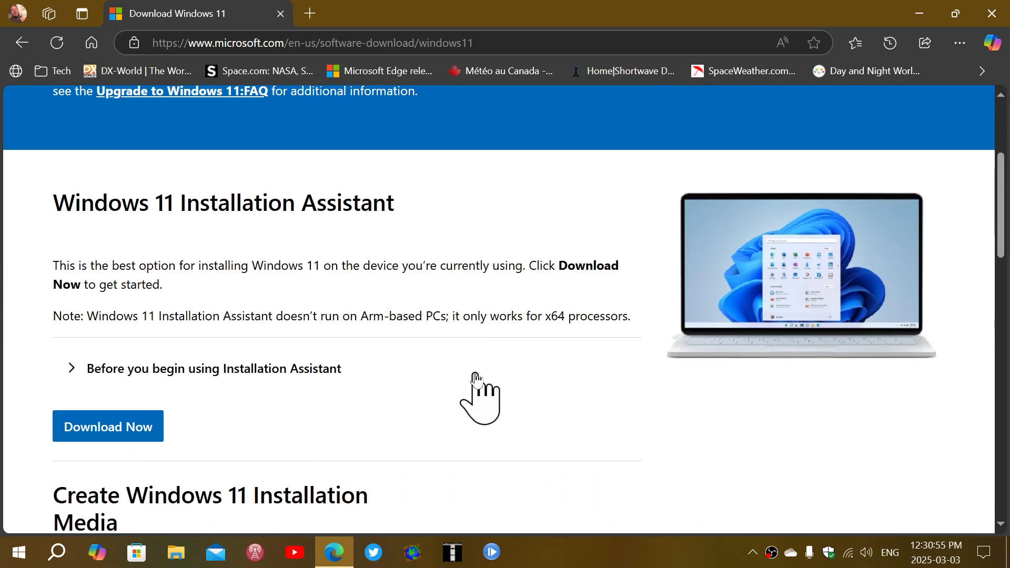
# - Scroll the Download Windows 11 page past Installation Assistant and media to the ISO section
pyautogui.scroll(-3)
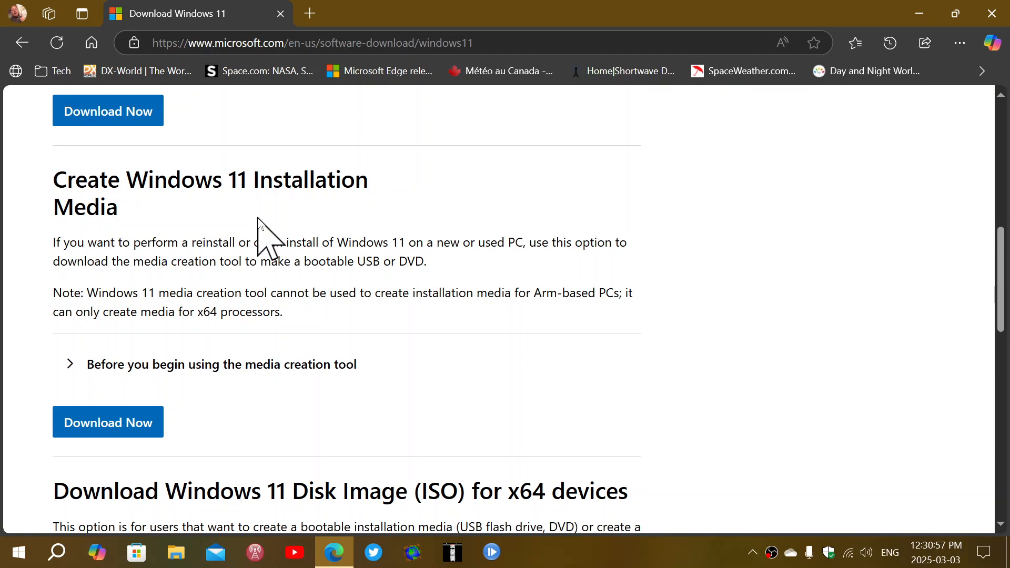
pyautogui.moveTo(598, 344)
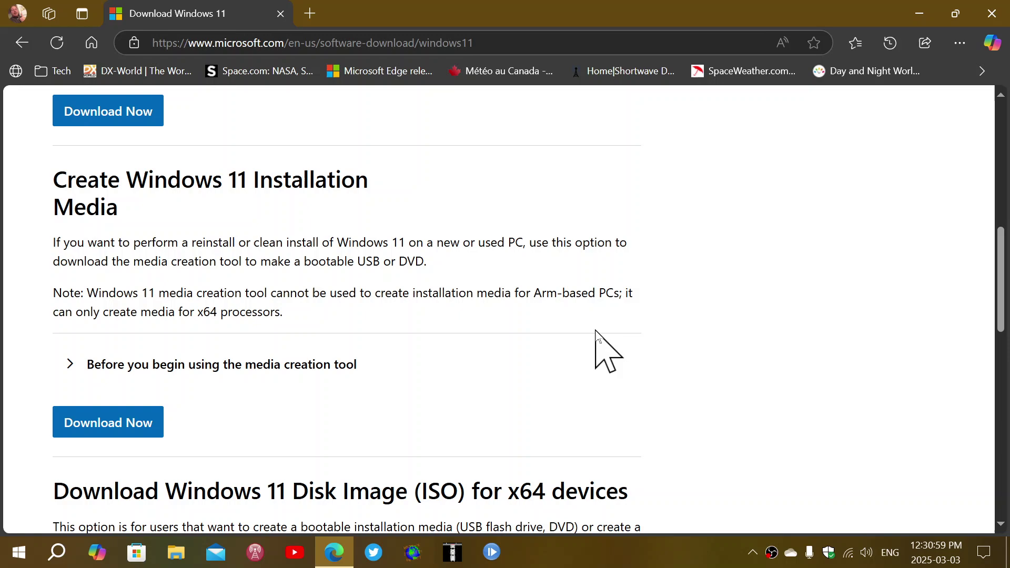
pyautogui.scroll(-3)
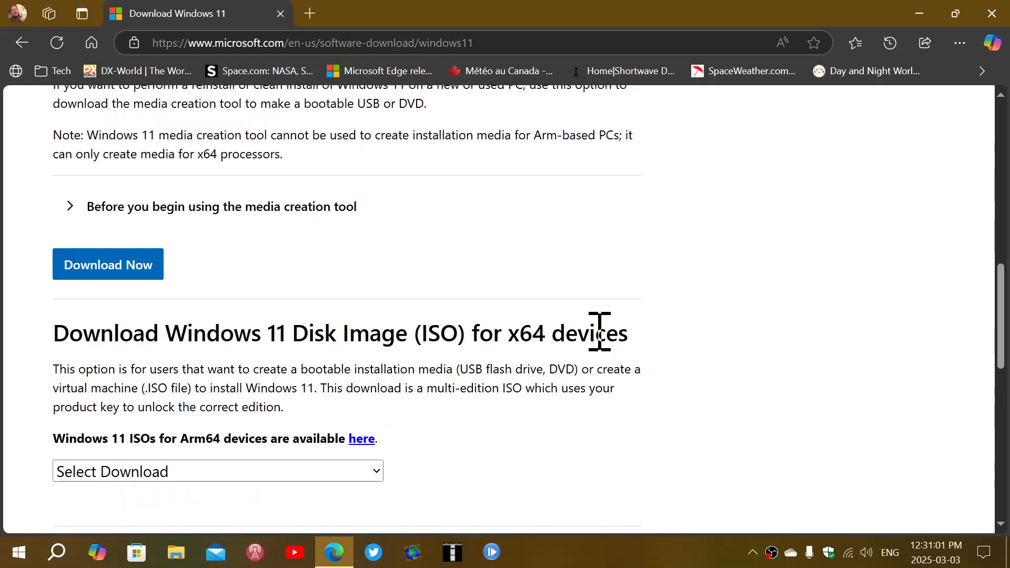
pyautogui.scroll(3)
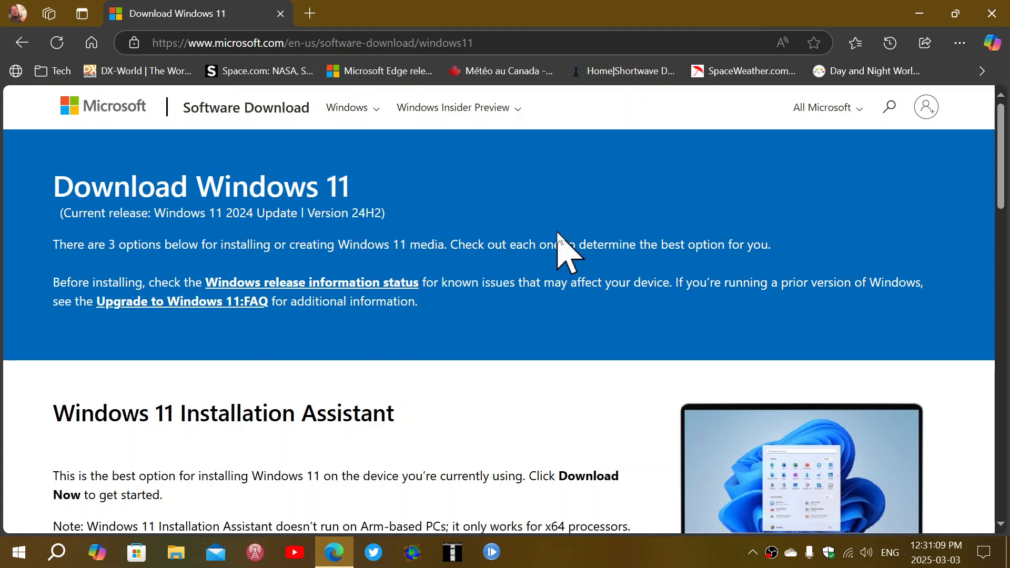
pyautogui.moveTo(529, 337)
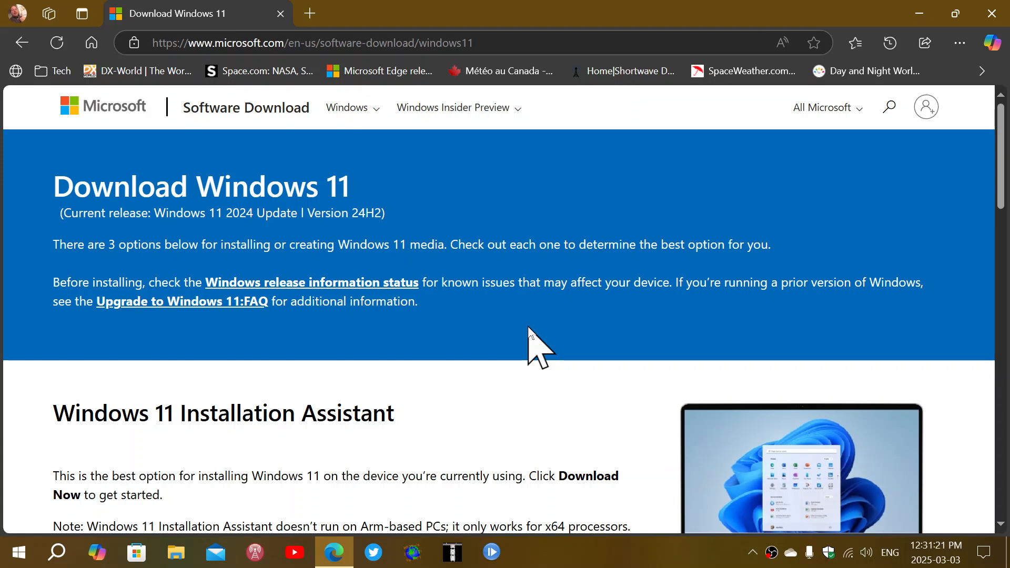
pyautogui.moveTo(513, 349)
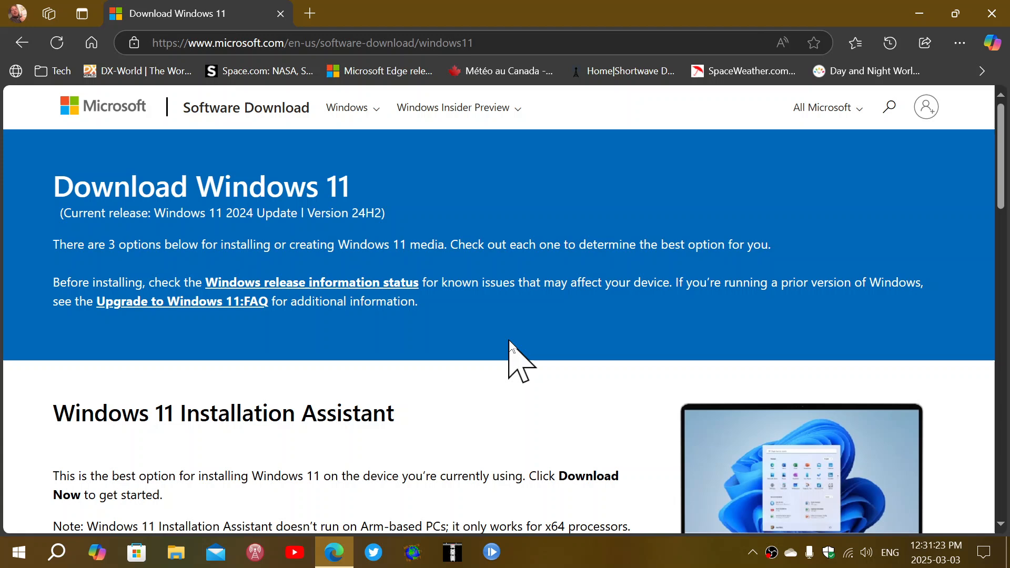
pyautogui.moveTo(638, 466)
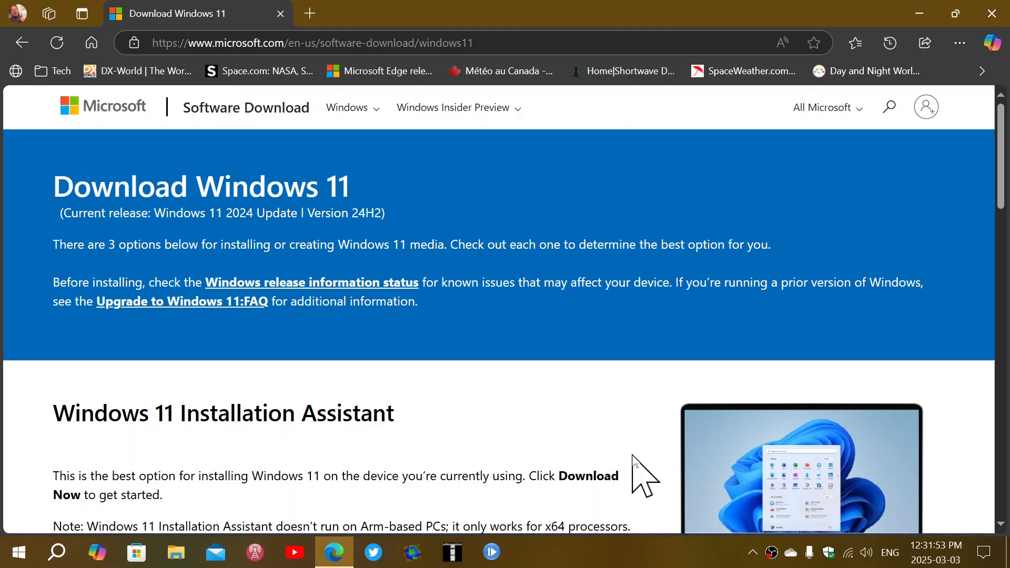
pyautogui.moveTo(643, 412)
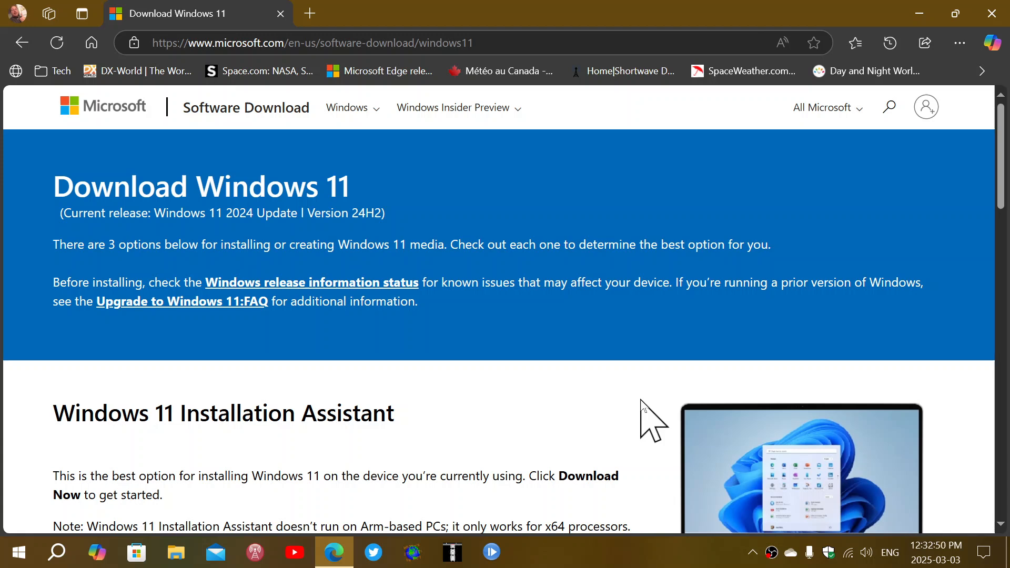
pyautogui.moveTo(746, 76)
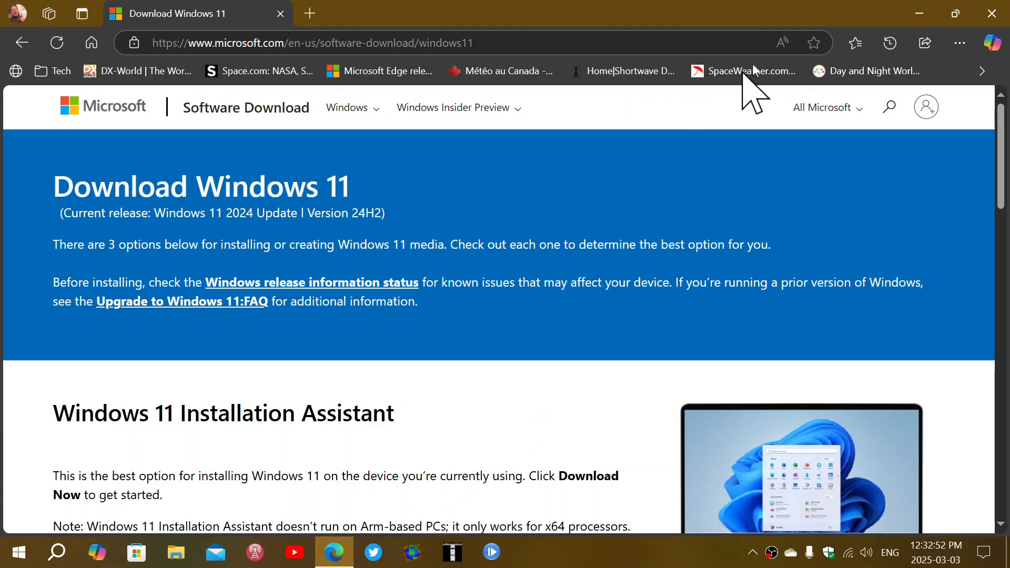
pyautogui.moveTo(992, 11)
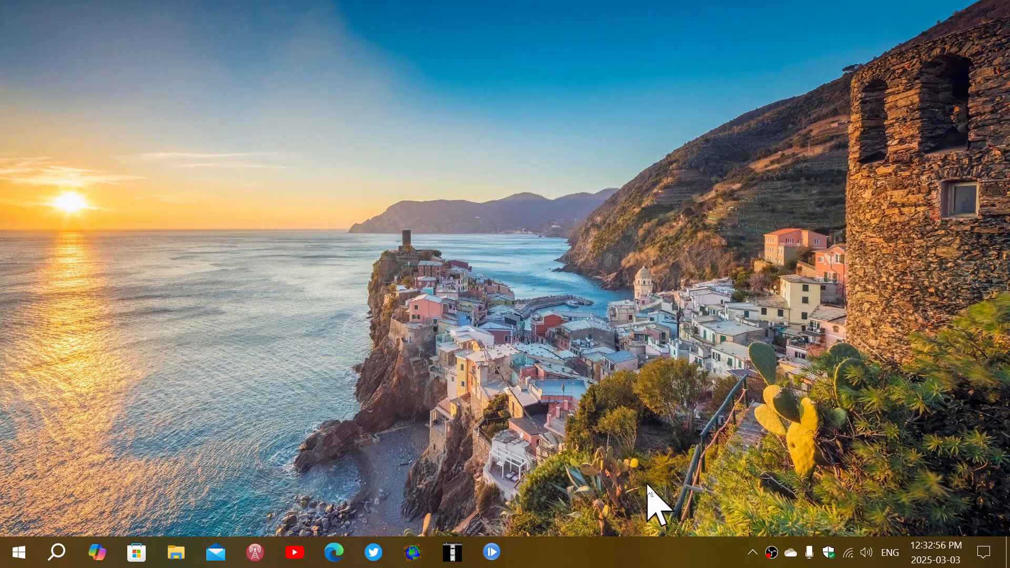
pyautogui.moveTo(627, 512)
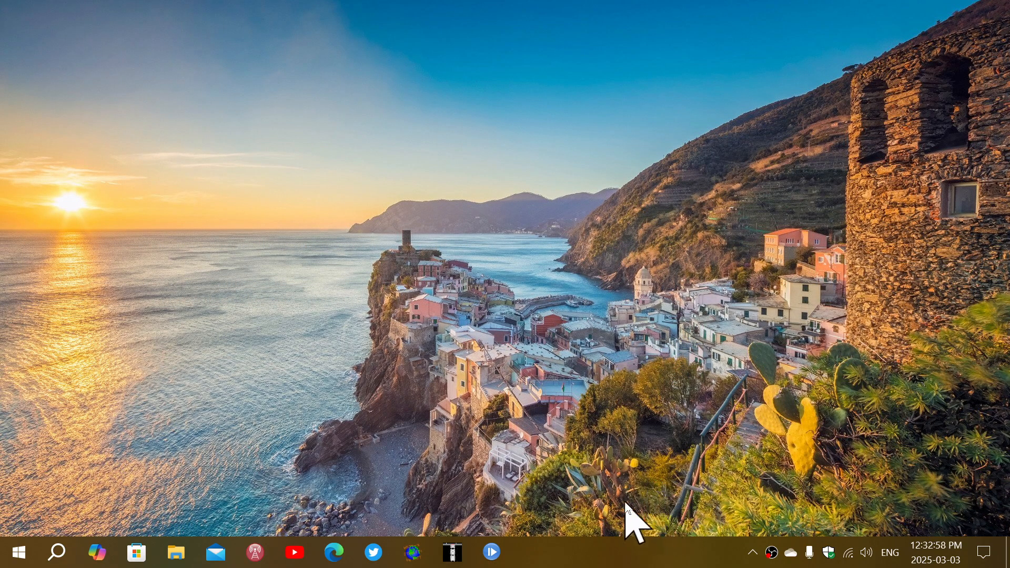